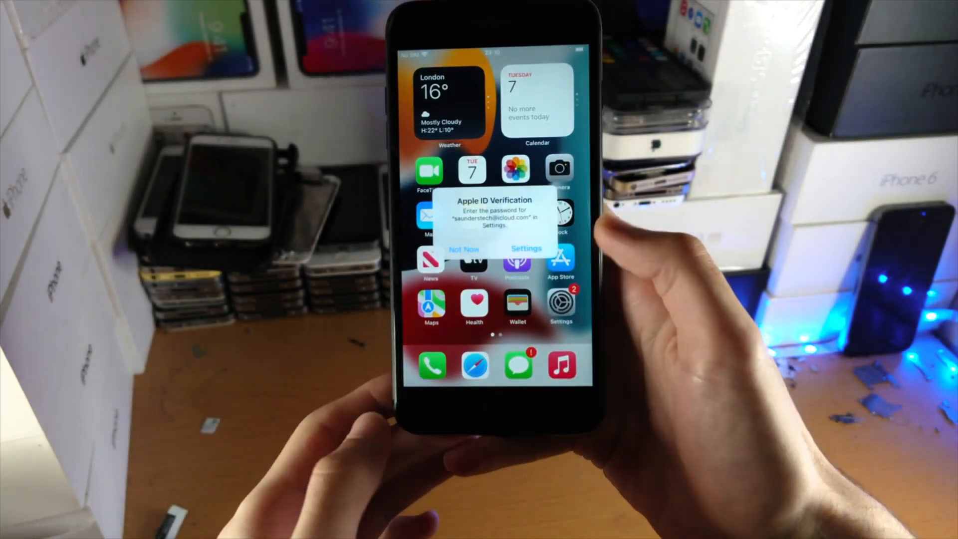
Choose "Not Now" on the Apple ID password verification alert, leaving the home screen clear
left_click(464, 248)
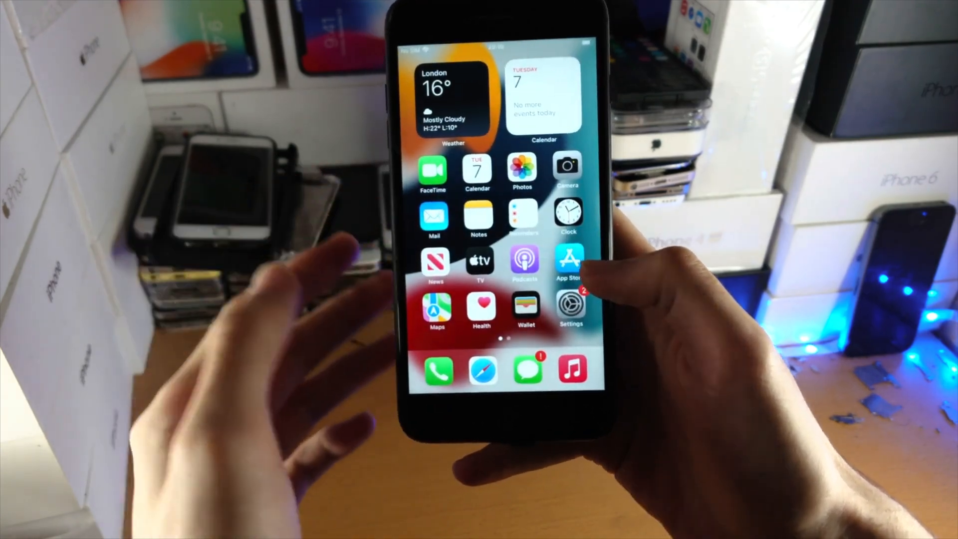